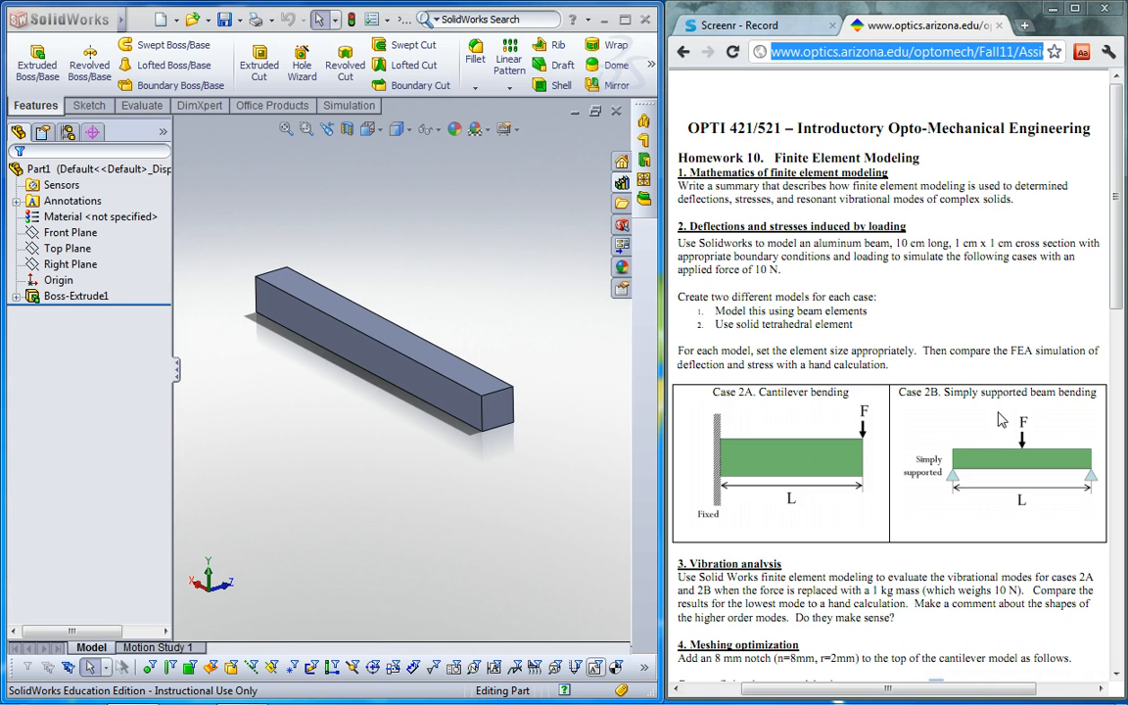
mouse_move(369, 293)
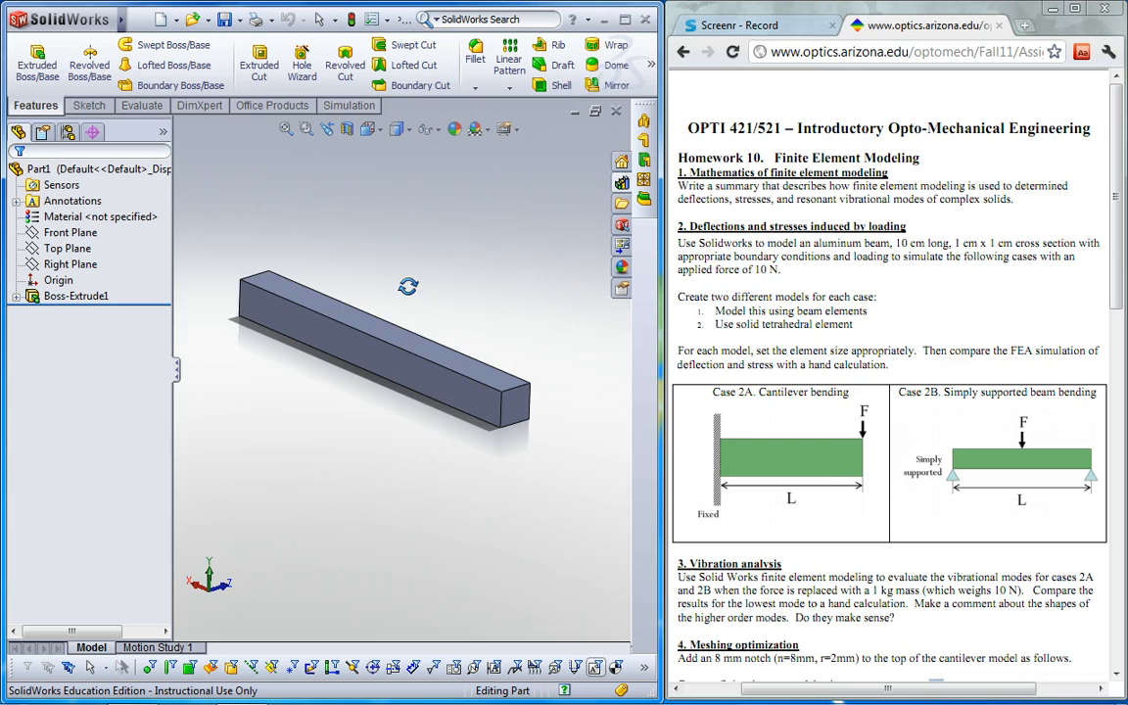
Create a new simulation study for the beam from the Study Advisor's New Study option
drag(409, 286, 400, 284)
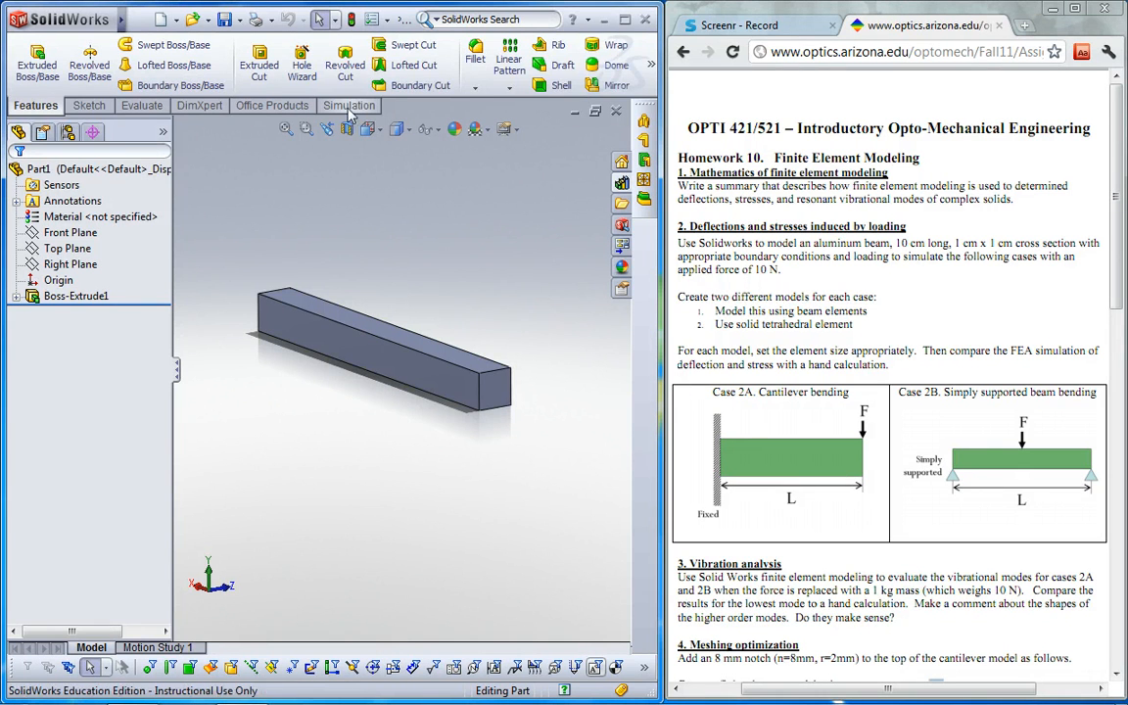
click(348, 104)
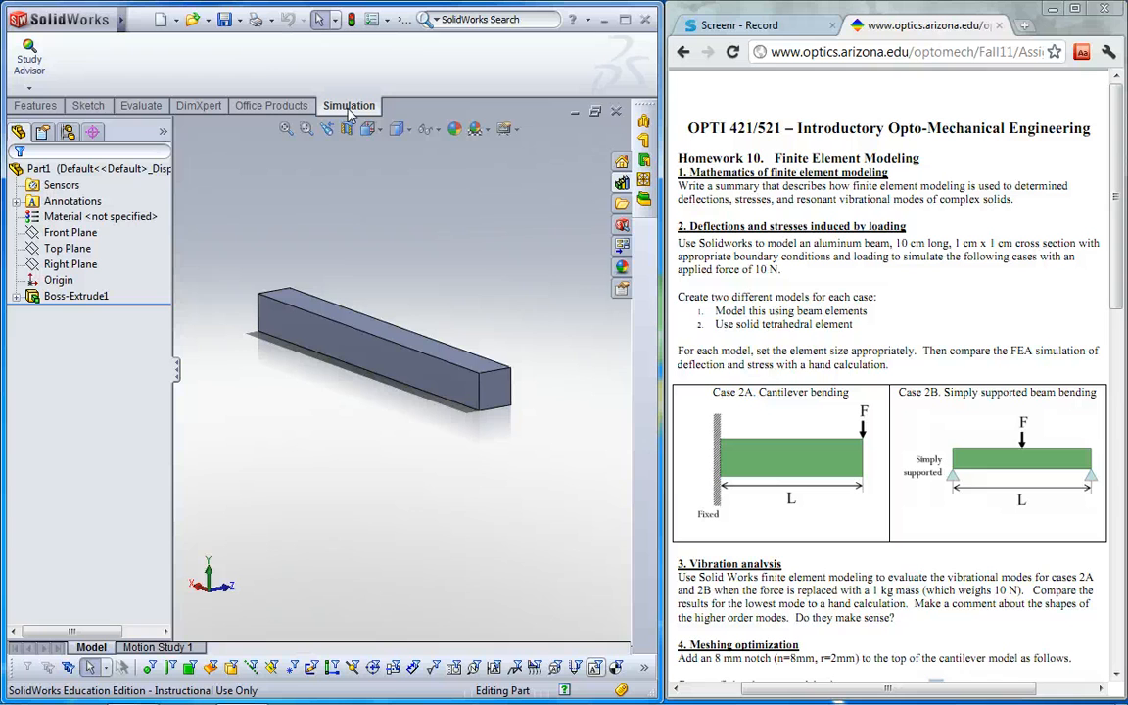
click(28, 54)
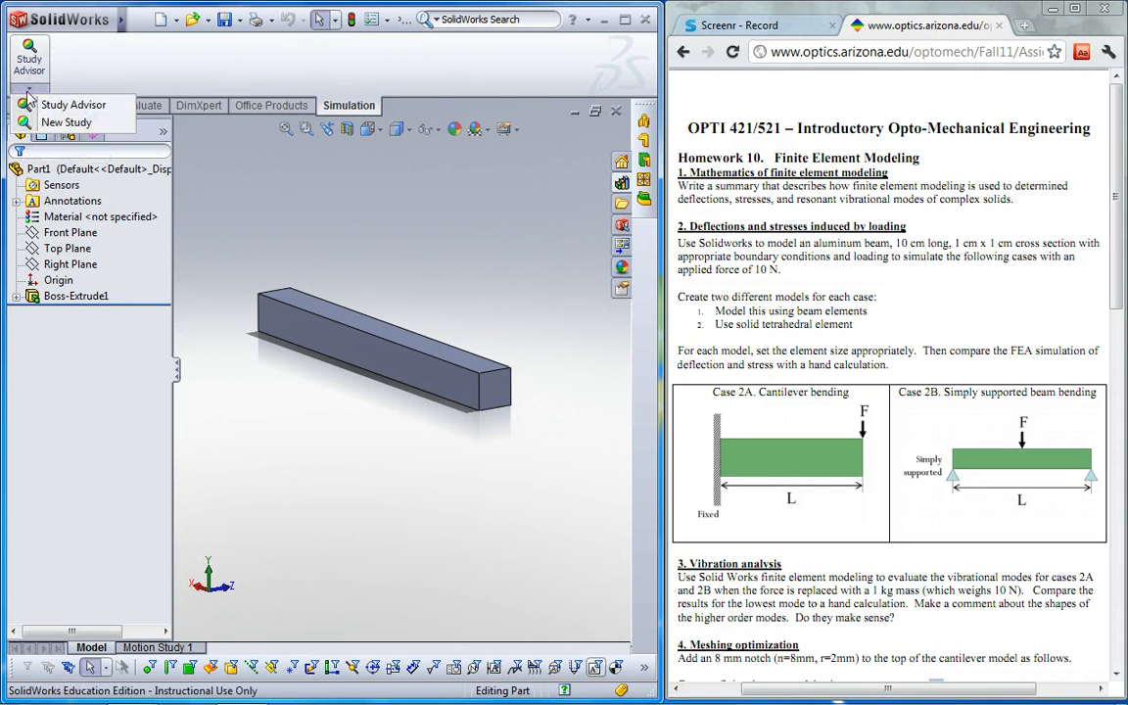
click(67, 121)
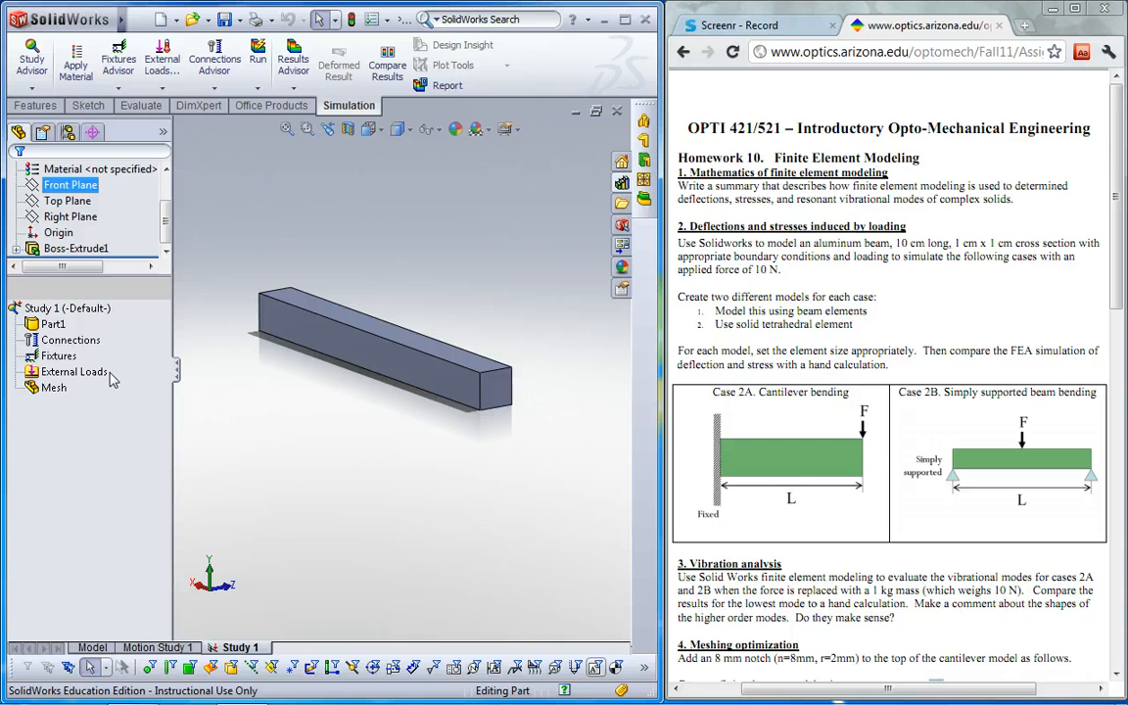
Review Study 1's part, Connections, fixtures and loads, and Mesh entries, then select the beam part
click(66, 308)
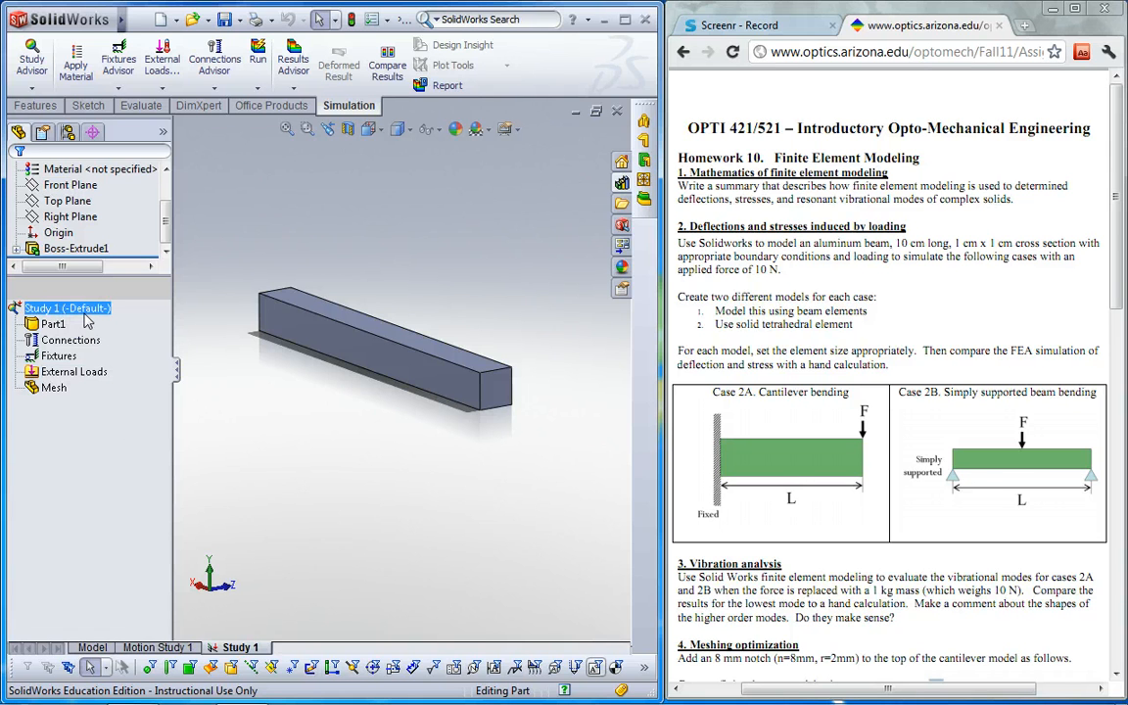
click(53, 324)
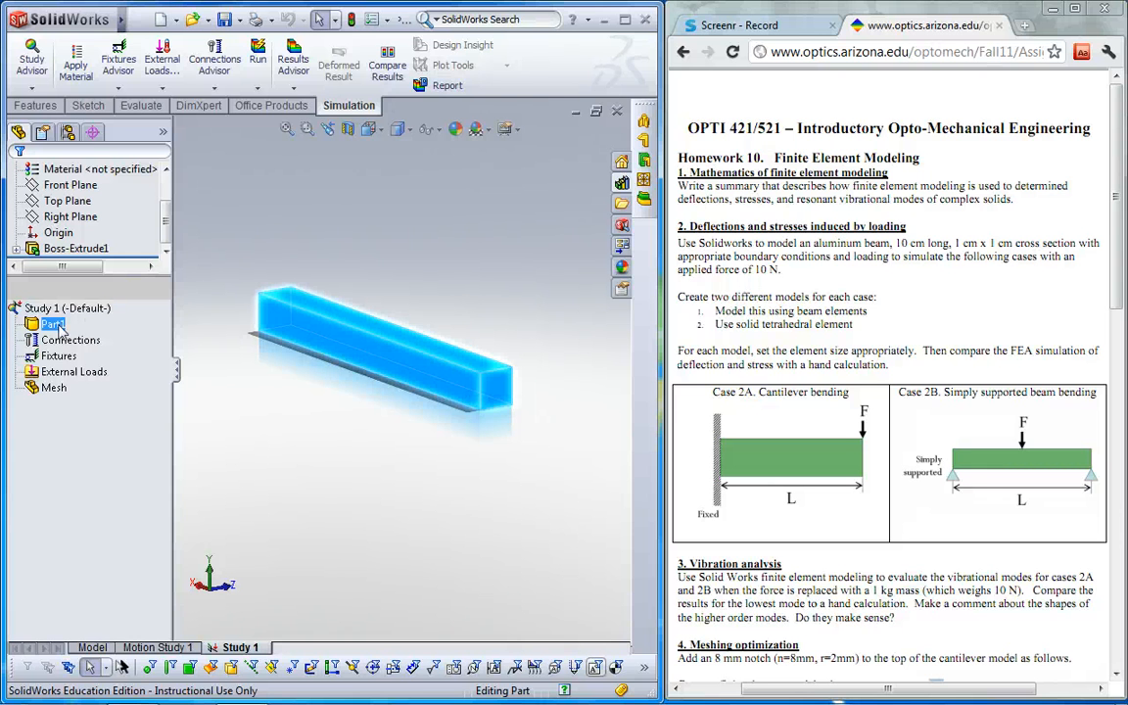
click(71, 340)
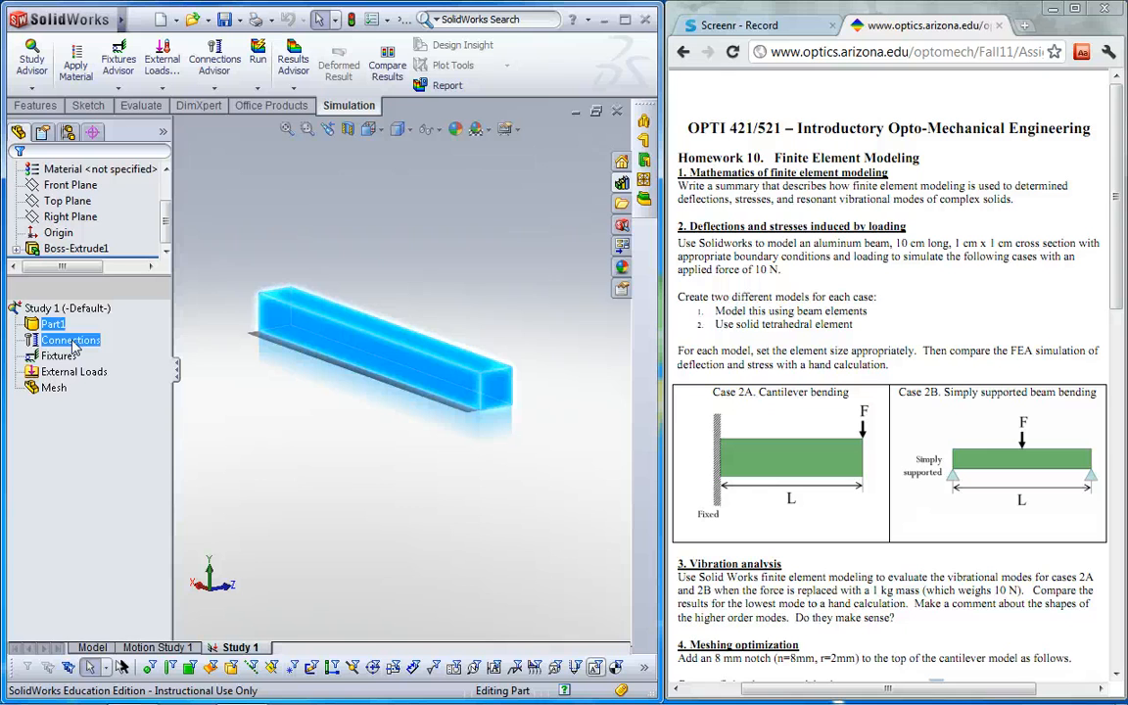
click(74, 372)
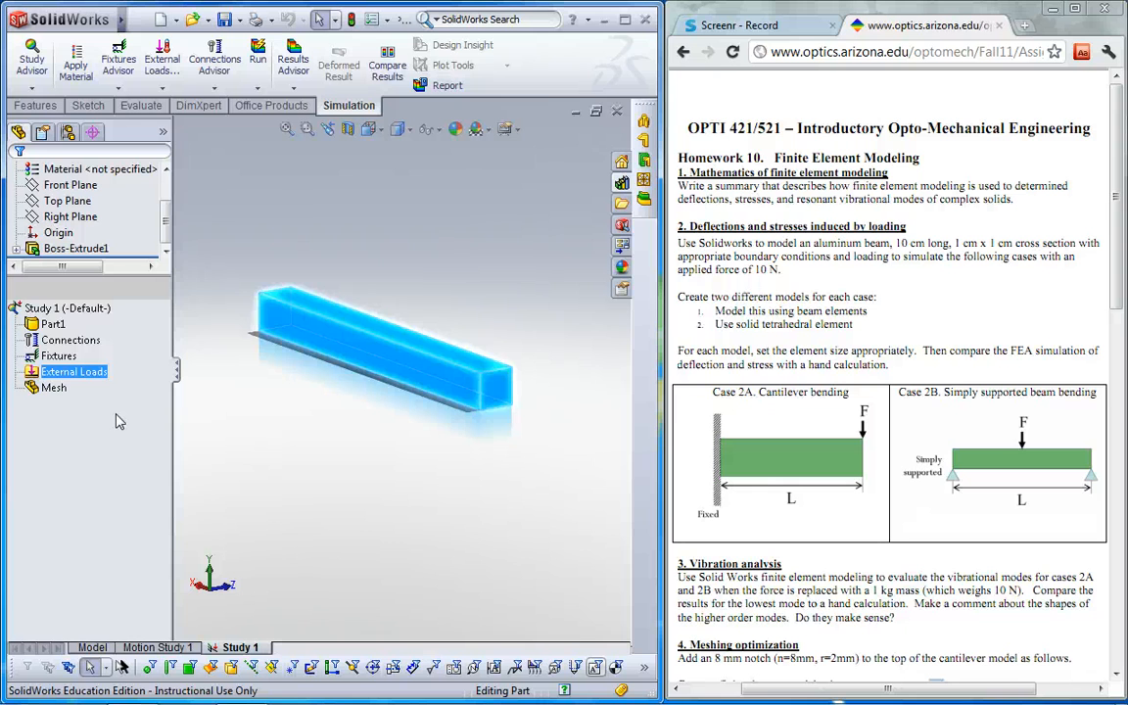
click(54, 387)
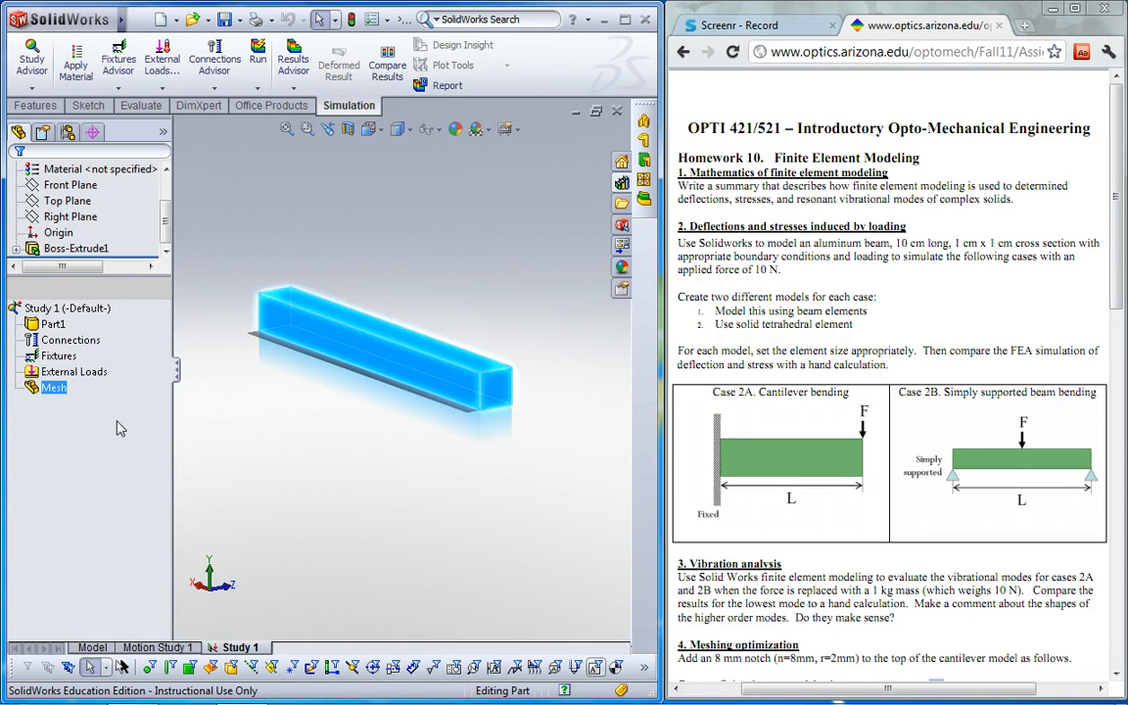
click(54, 323)
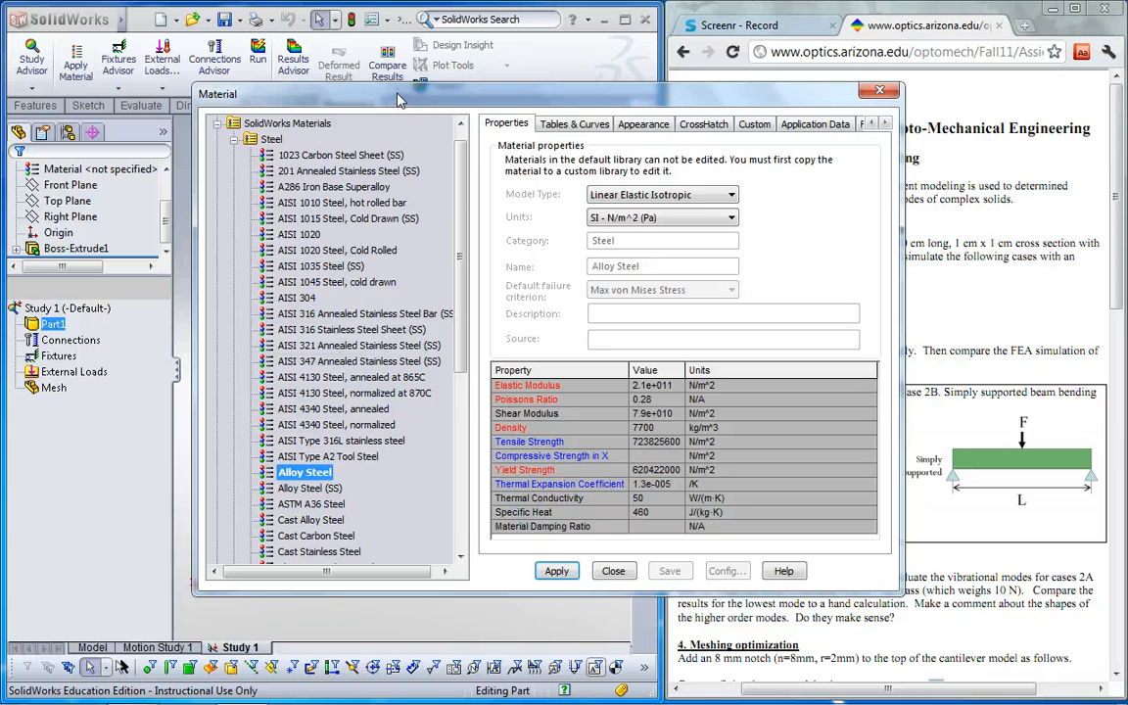
mouse_move(245, 148)
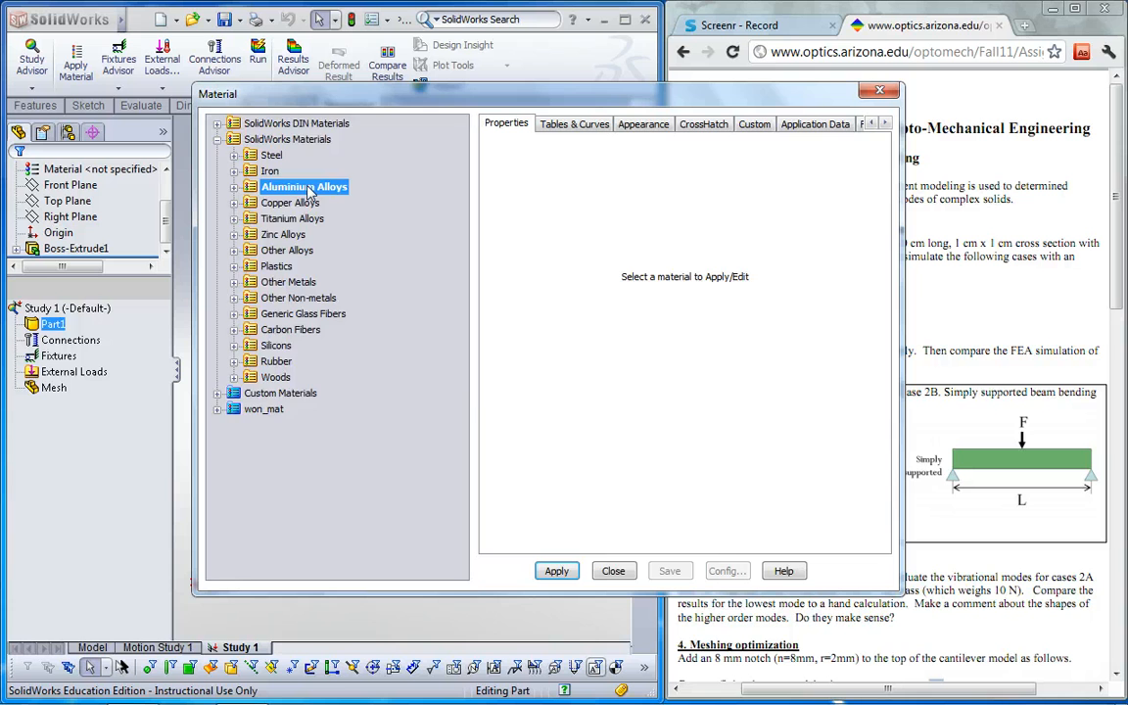
Assign 6061 Alloy from the aluminium alloys library to the beam part
scroll(down, 3)
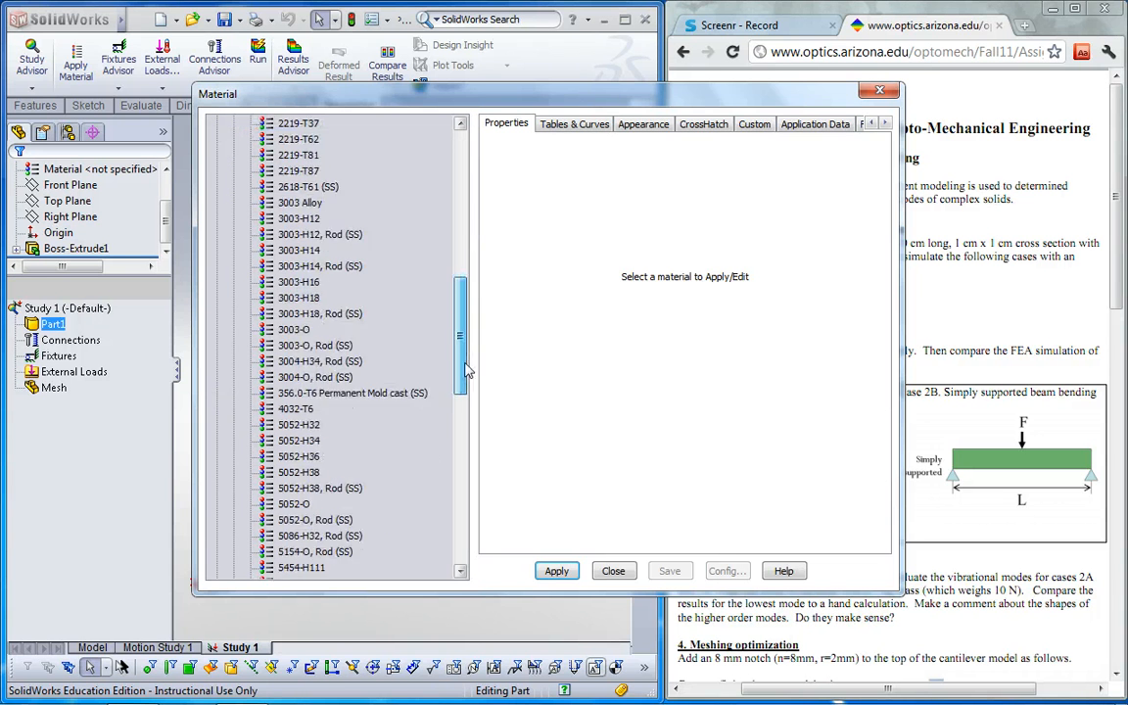
scroll(down, 3)
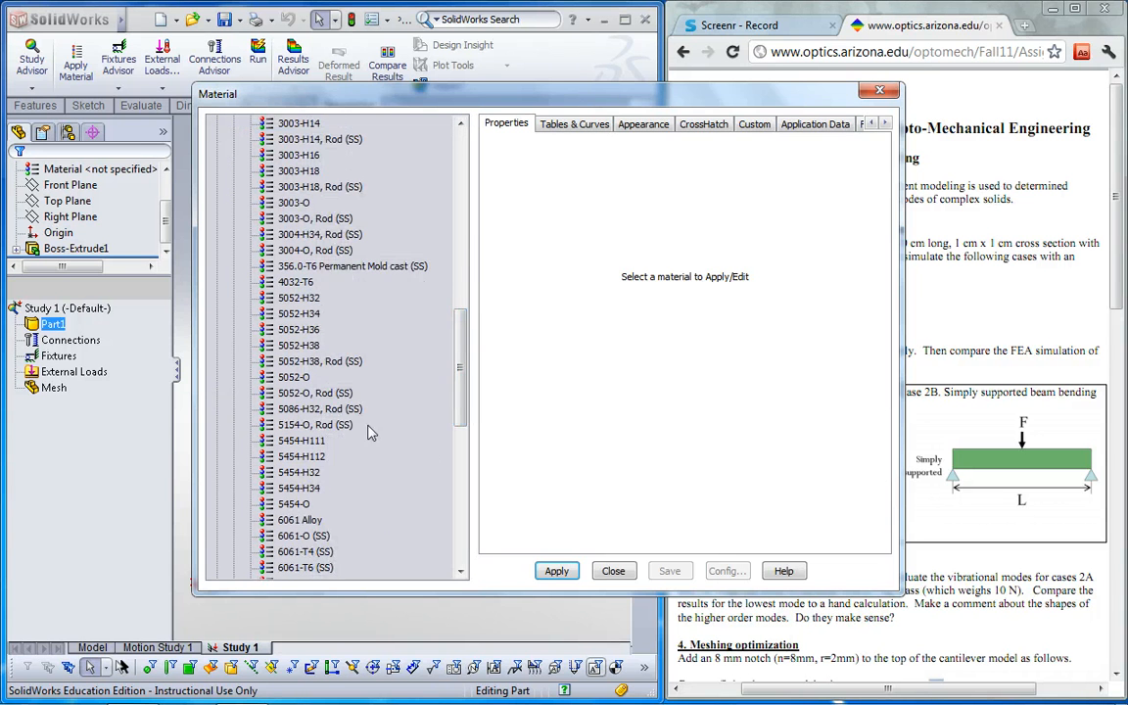
click(300, 471)
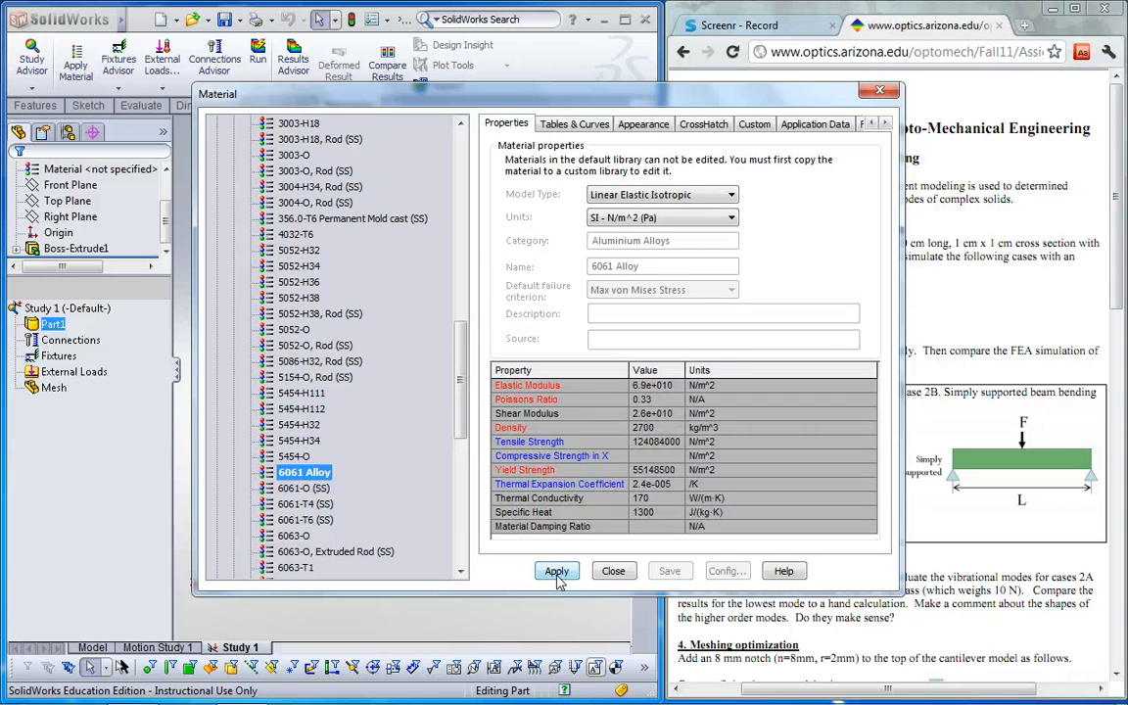
click(557, 571)
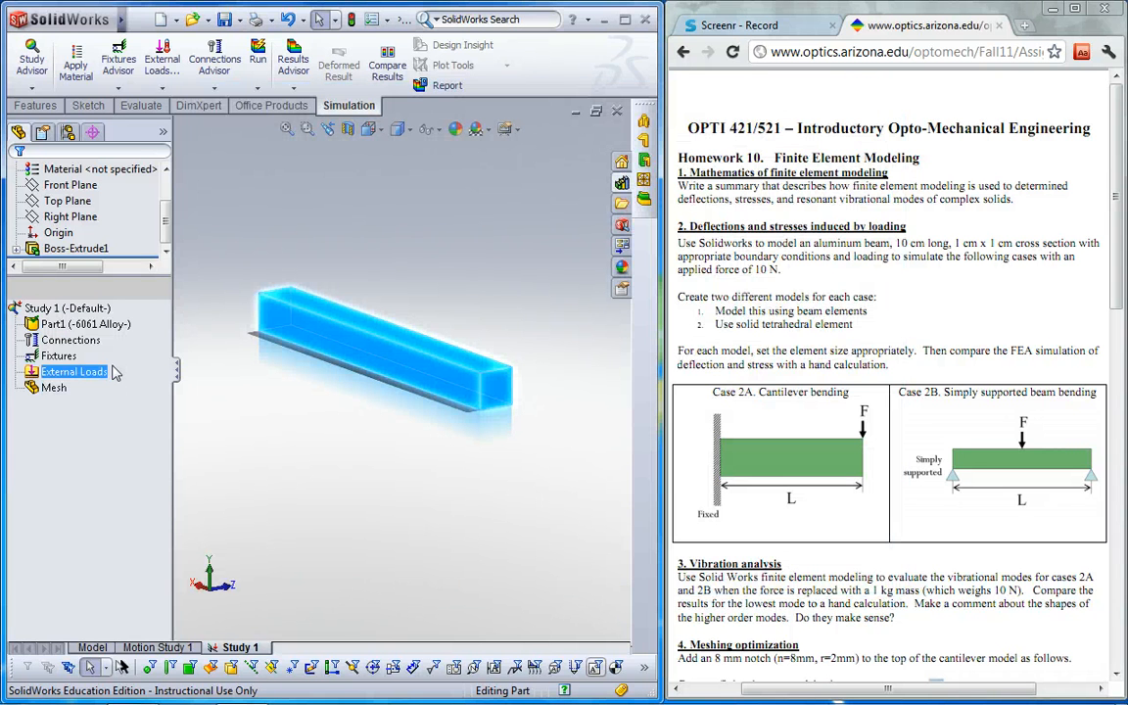
click(58, 355)
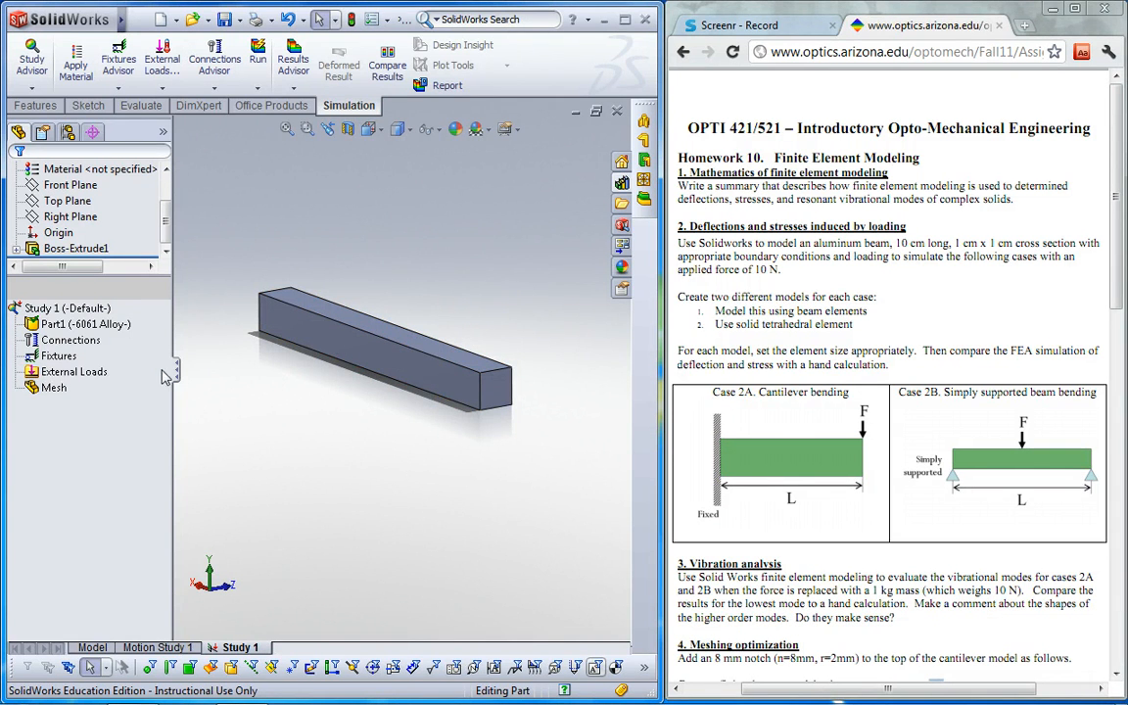
Start an advanced fixture for Study 1 and show its Split options
right_click(58, 356)
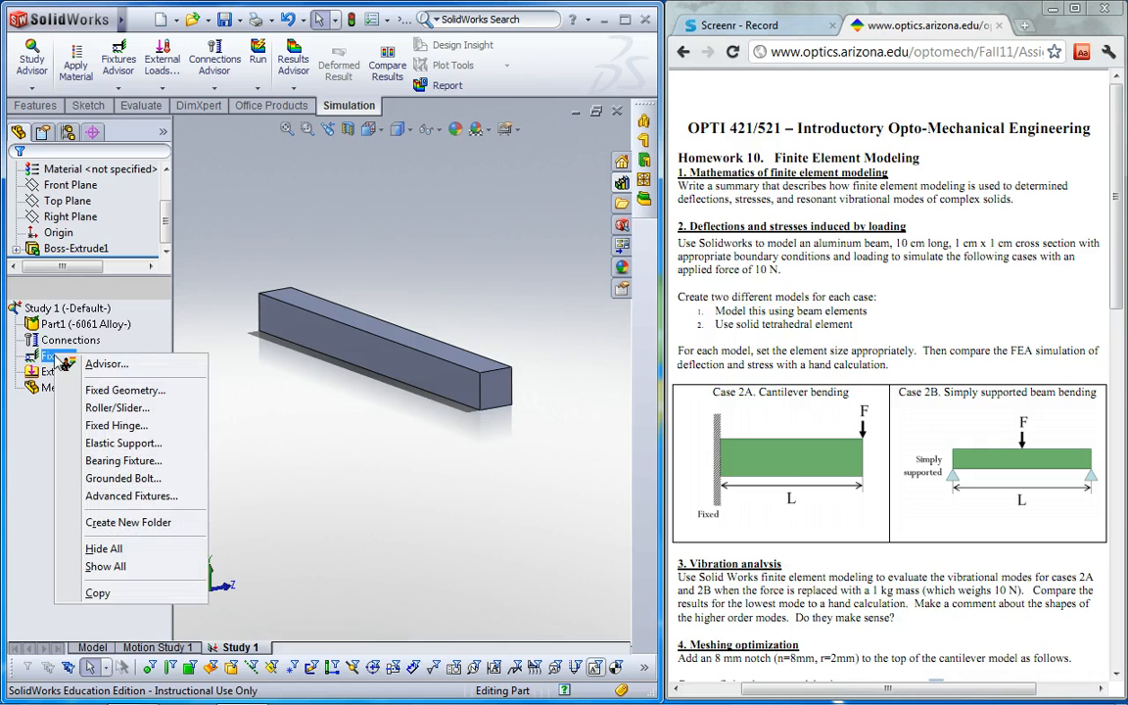
mouse_move(131, 496)
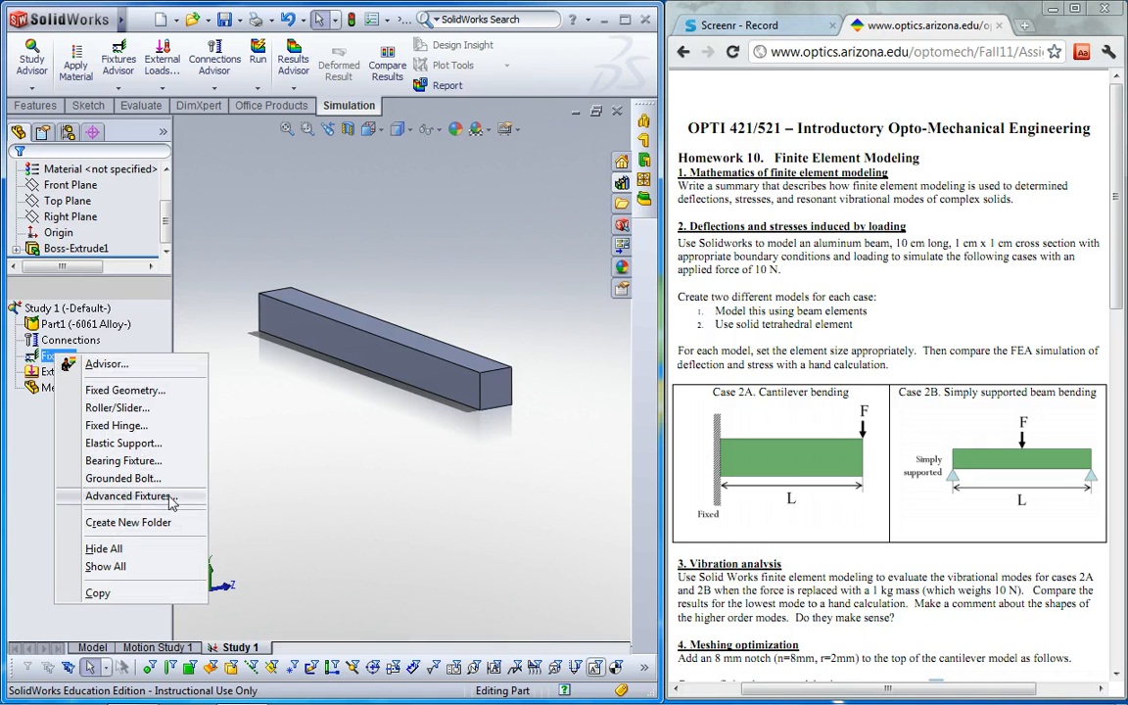
click(128, 495)
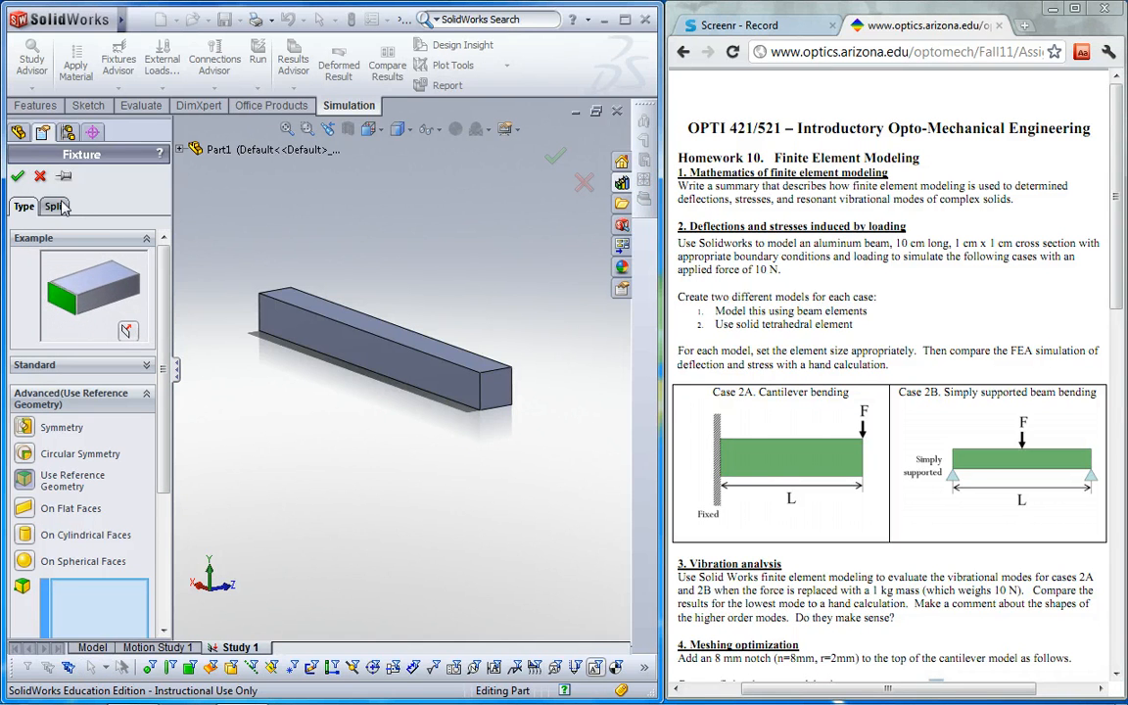
click(53, 206)
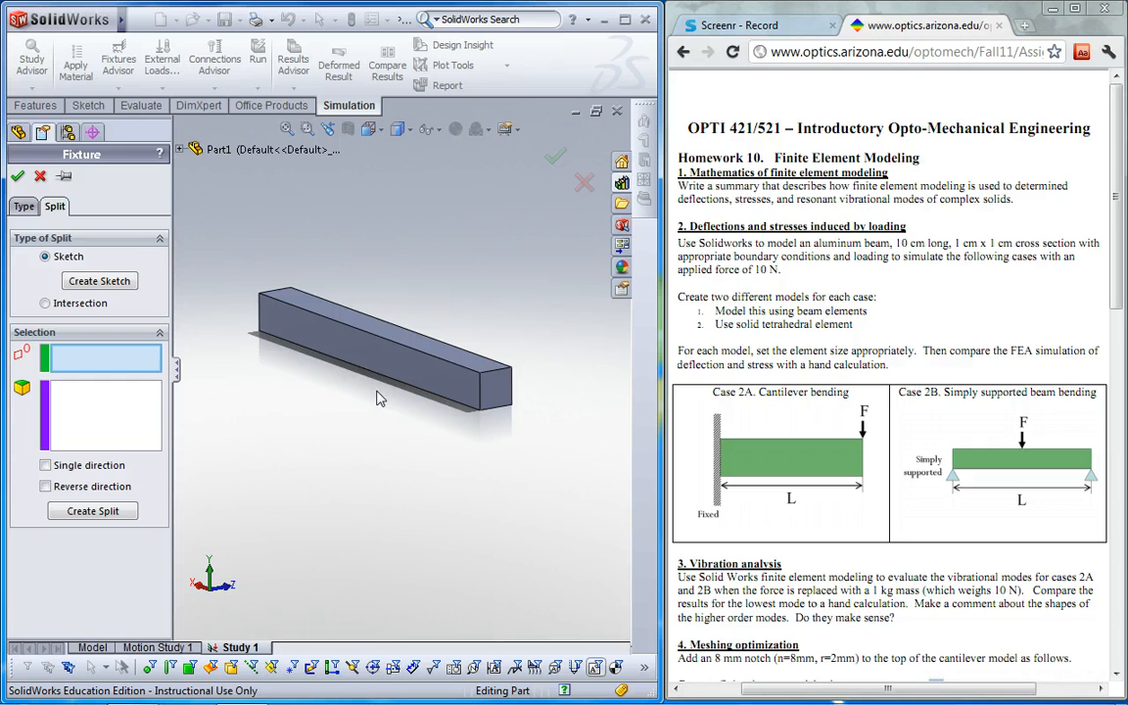
mouse_move(503, 392)
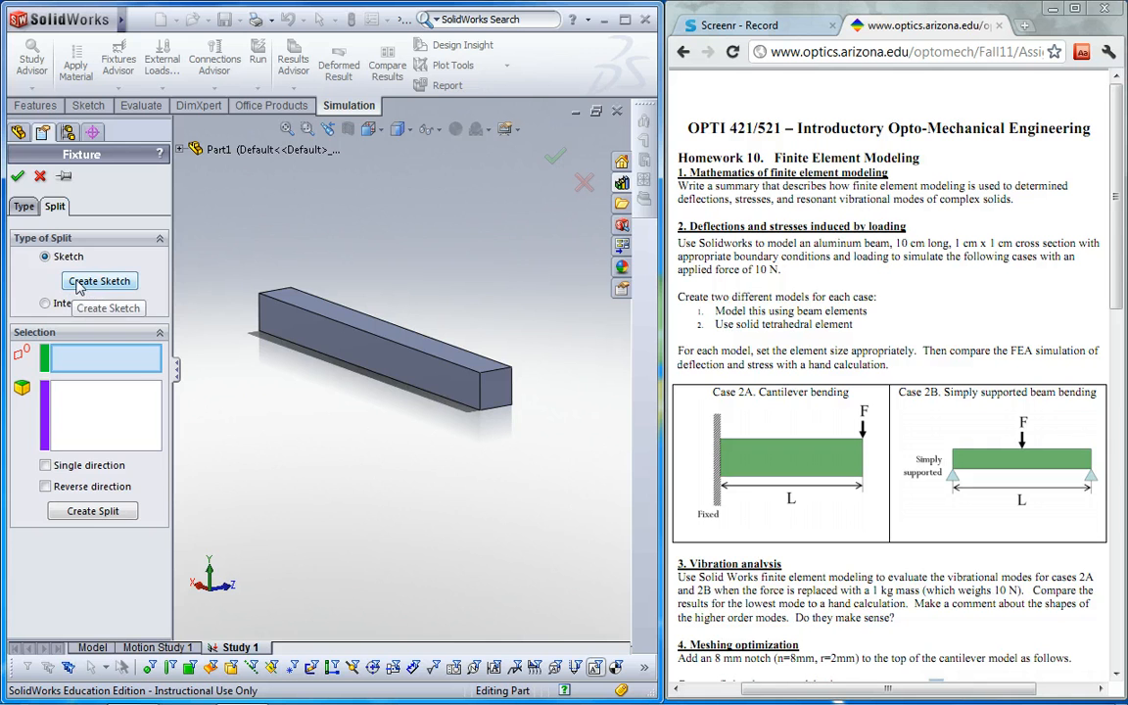
Sketch a horizontal line across the beam's end face and split the face along it
click(99, 281)
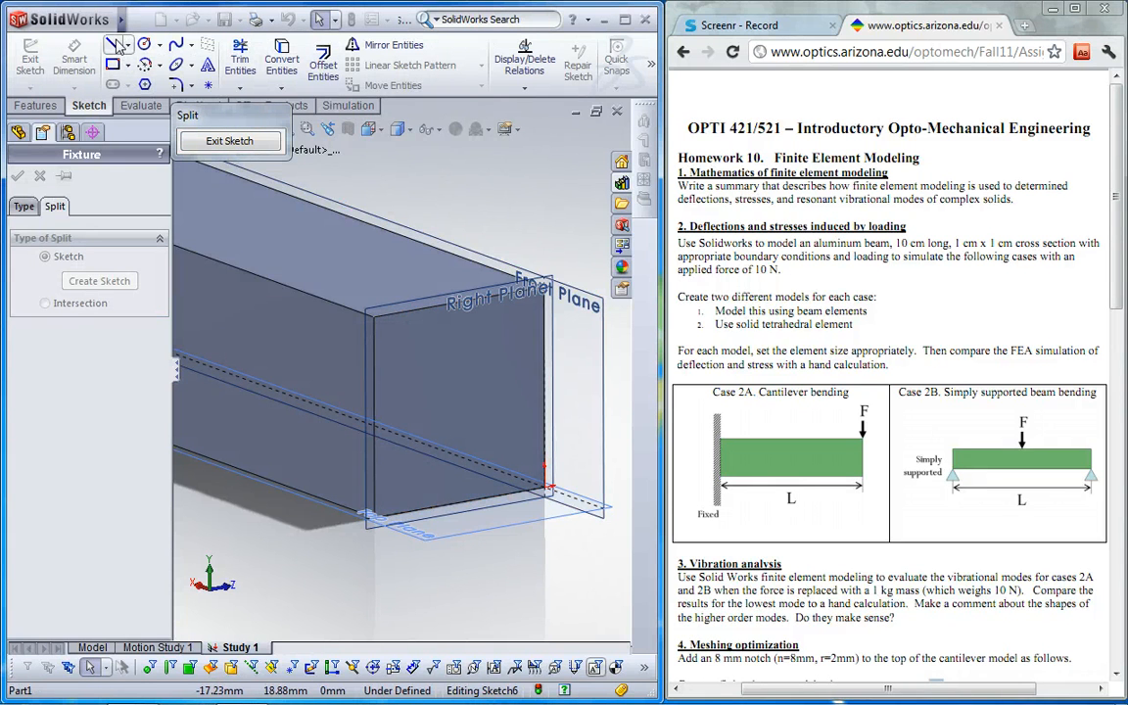
click(114, 44)
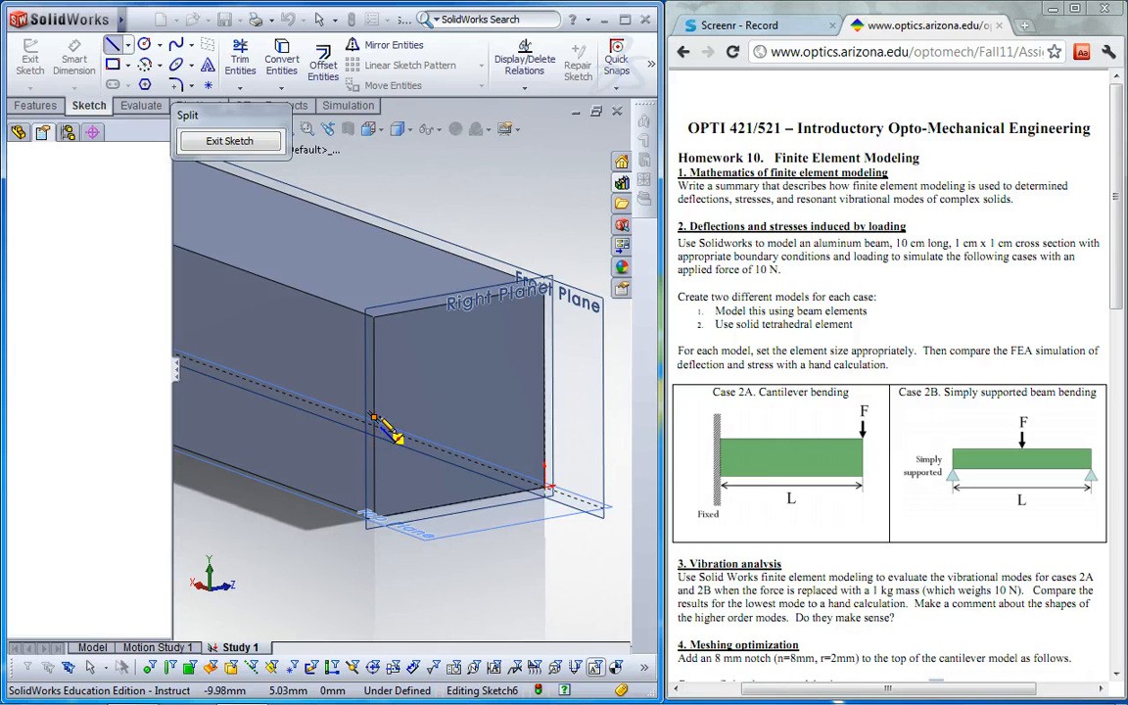
drag(374, 422, 546, 387)
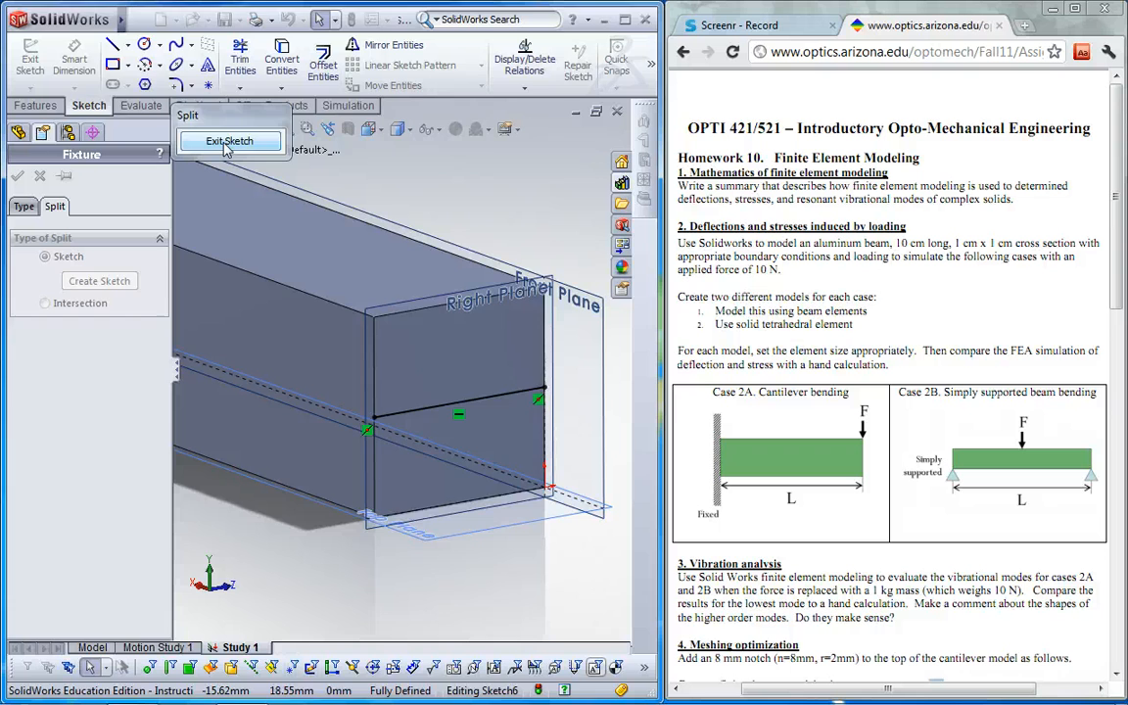
click(230, 141)
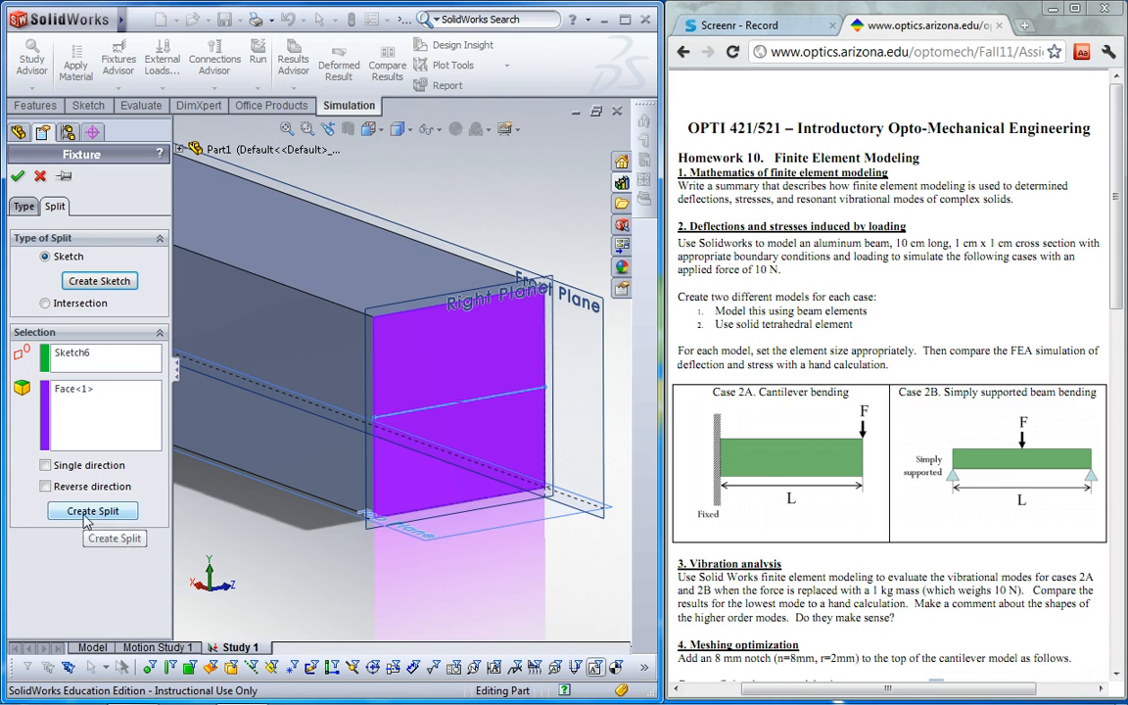
click(92, 510)
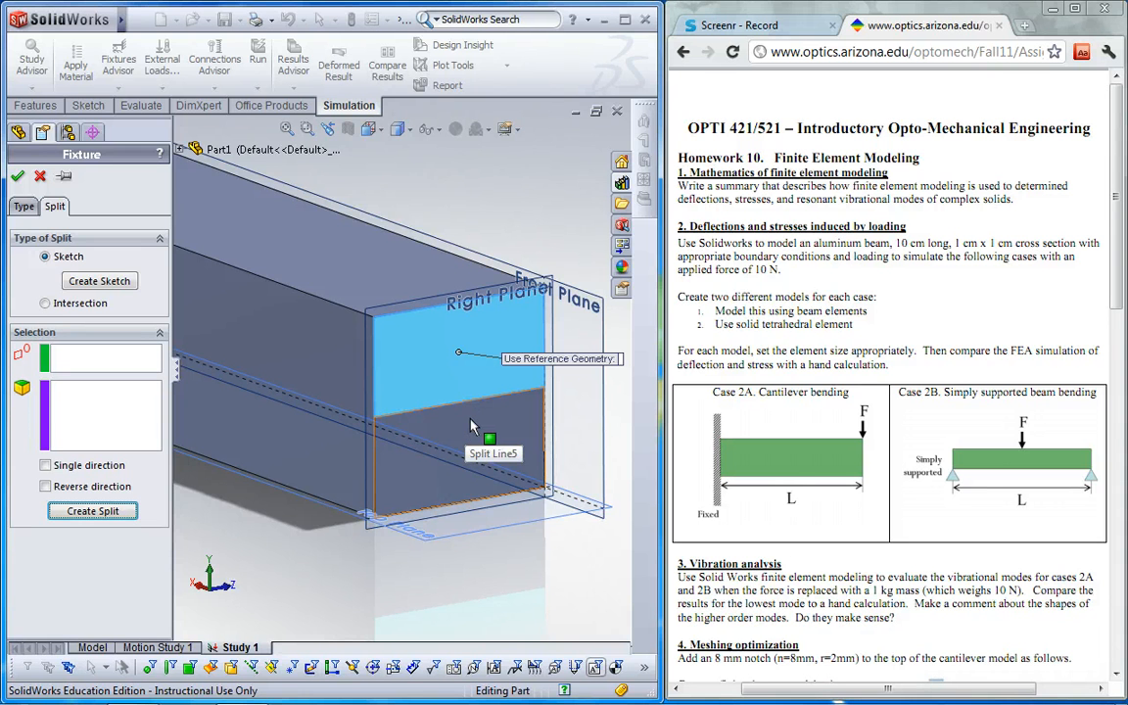
Orbit to the beam's opposite end and sketch a second horizontal split line there
drag(470, 426, 373, 298)
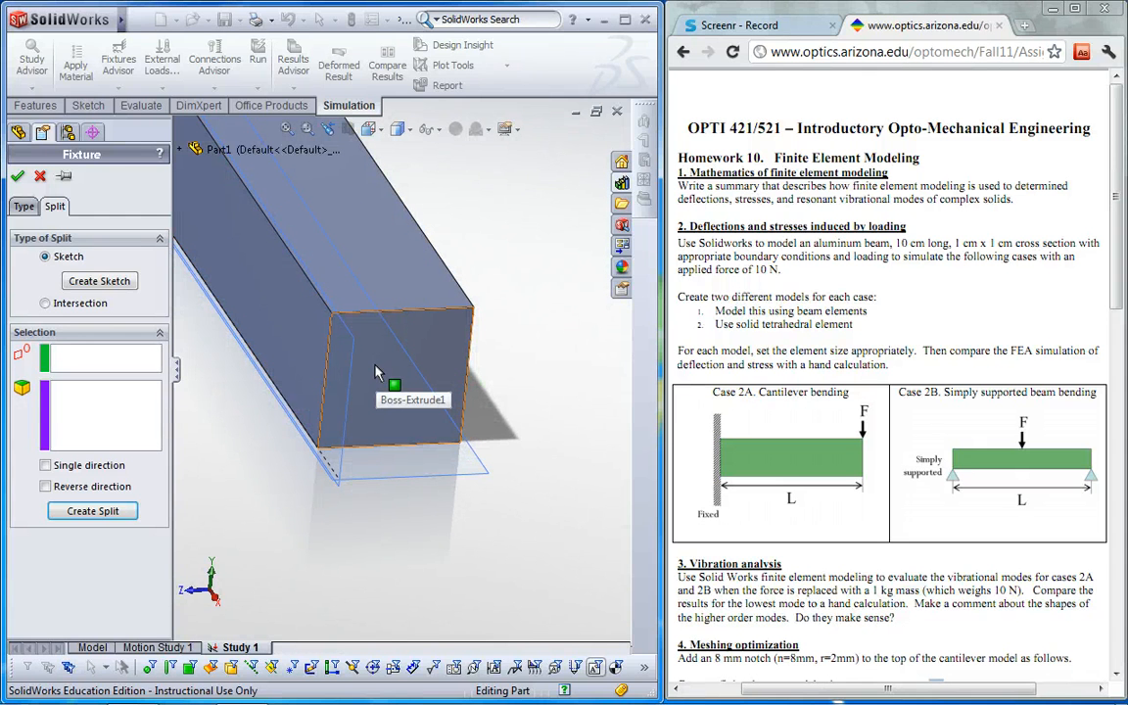
click(99, 281)
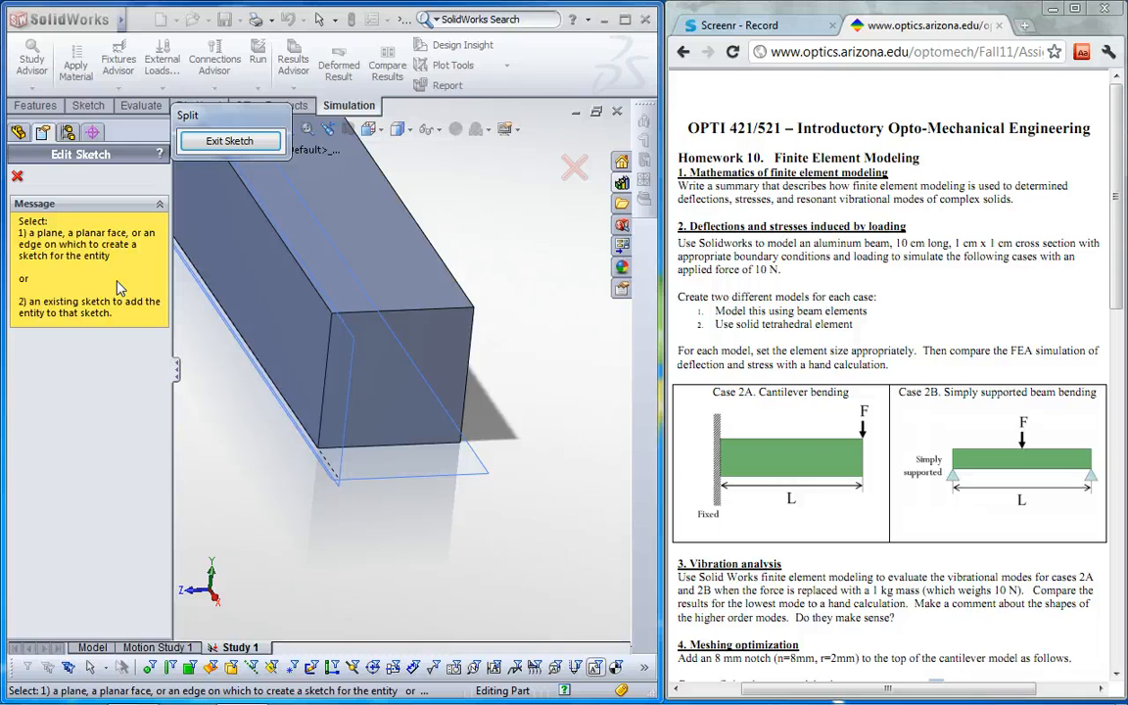
click(89, 106)
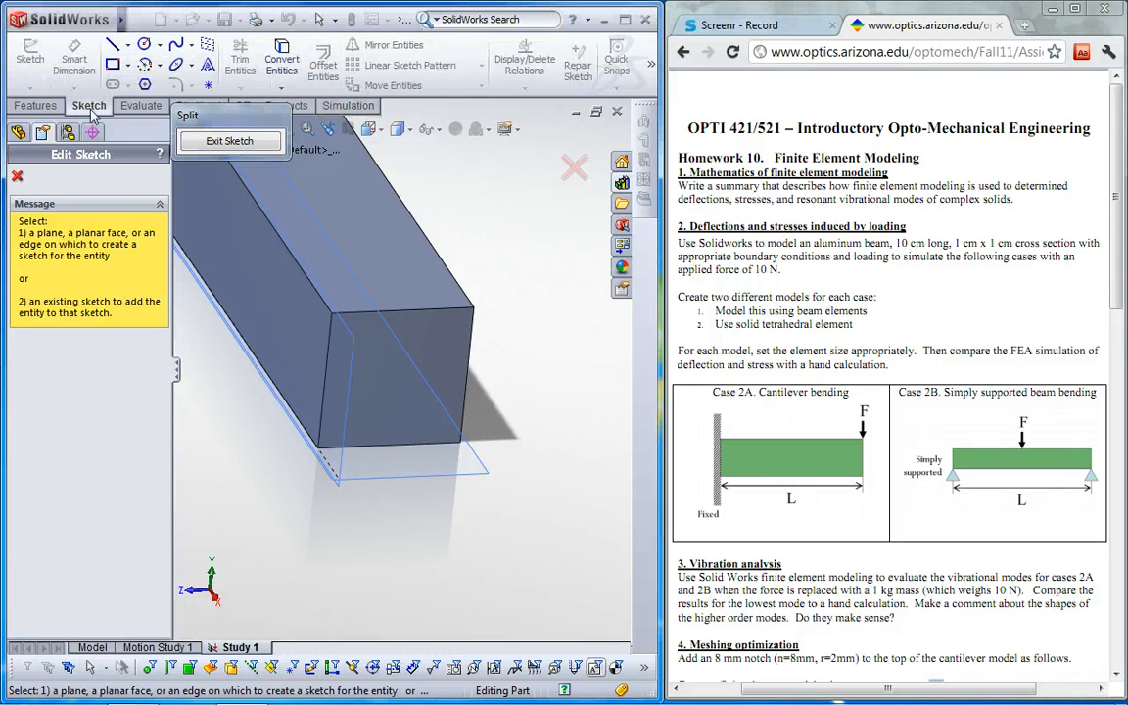
mouse_move(115, 45)
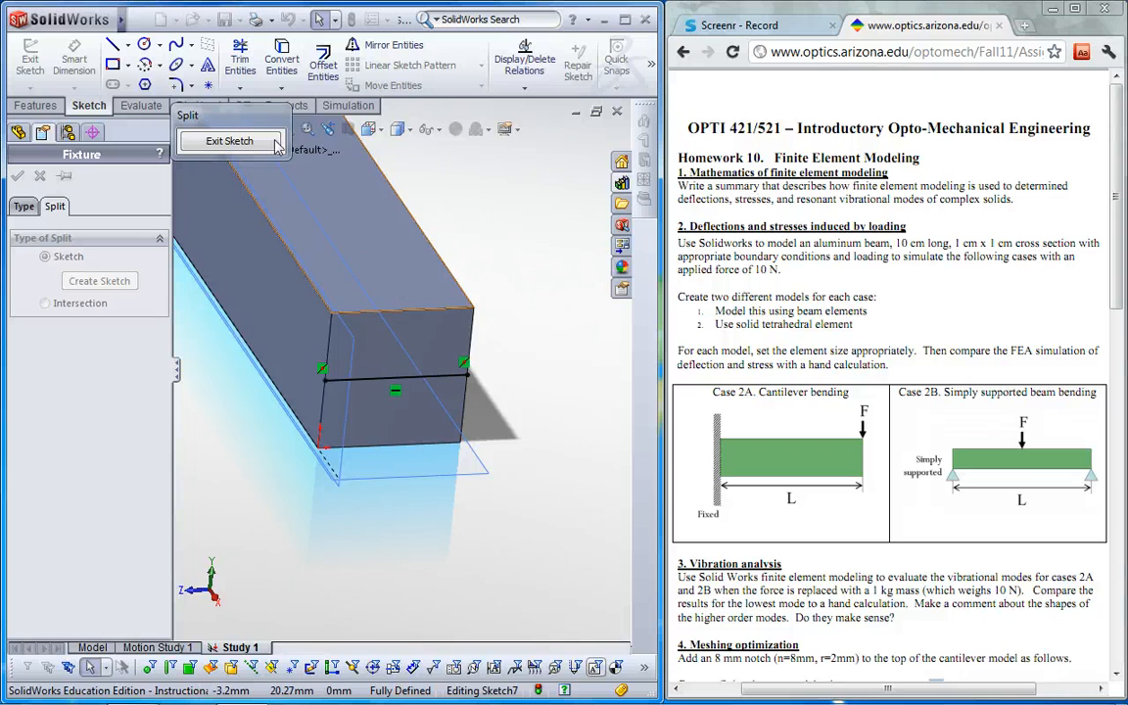
click(229, 141)
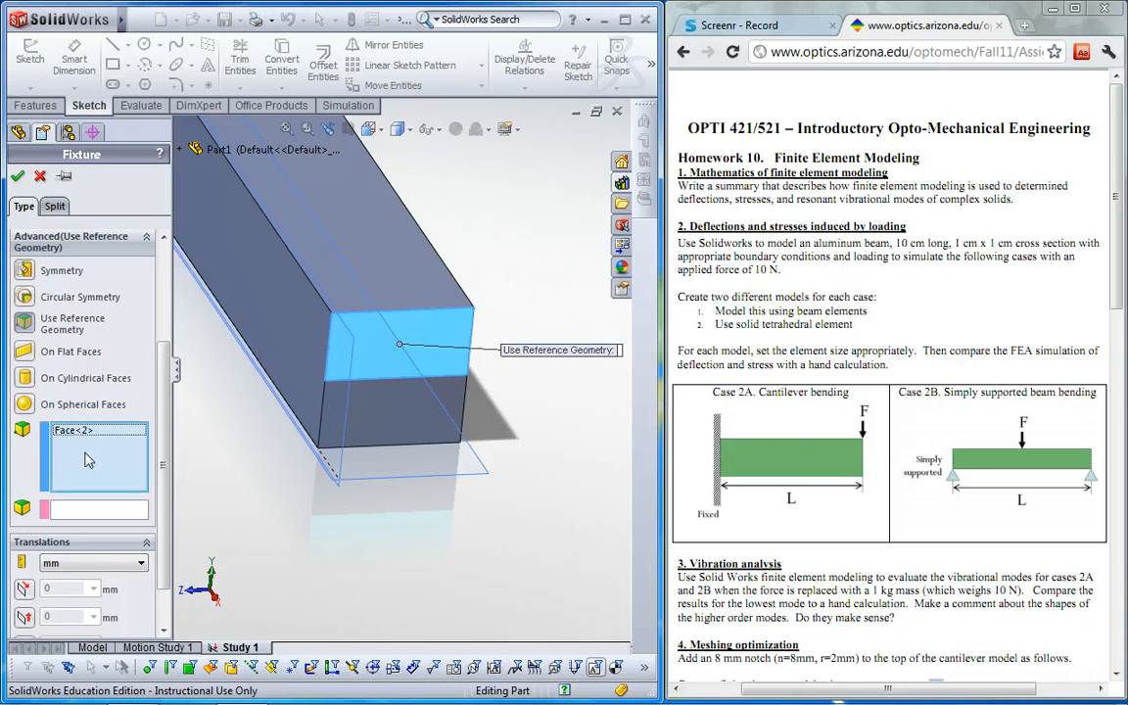
mouse_move(77, 439)
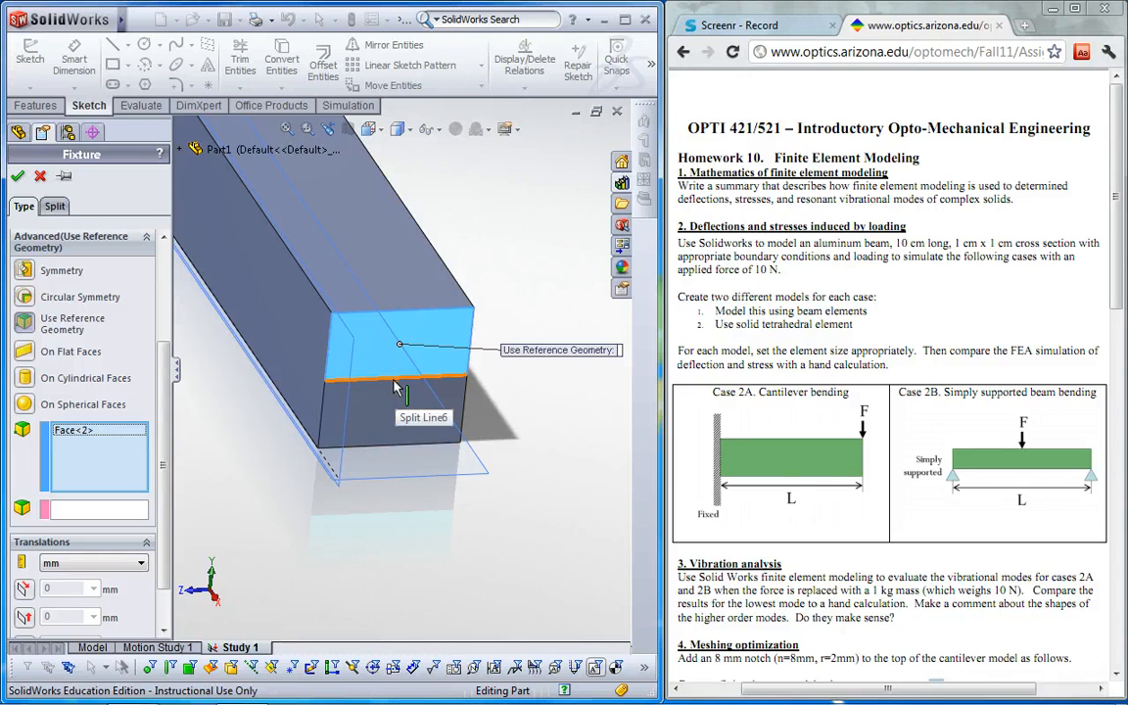
Select the split-line edge as the supported edge for the fixture
click(400, 376)
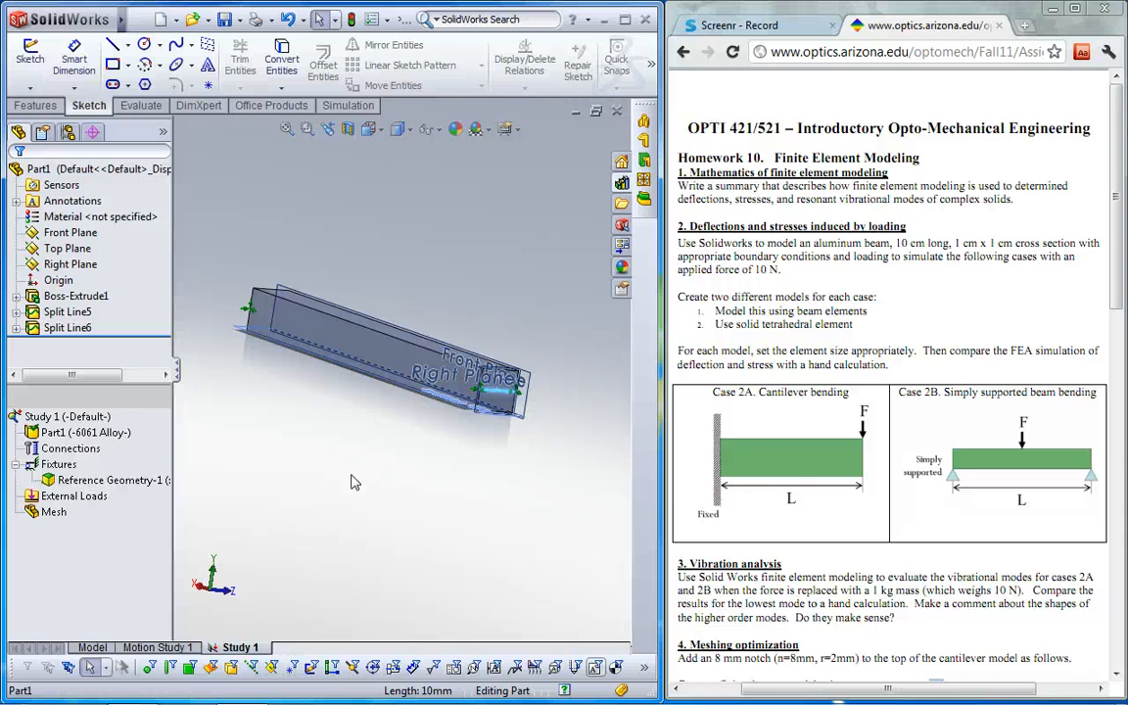
mouse_move(221, 525)
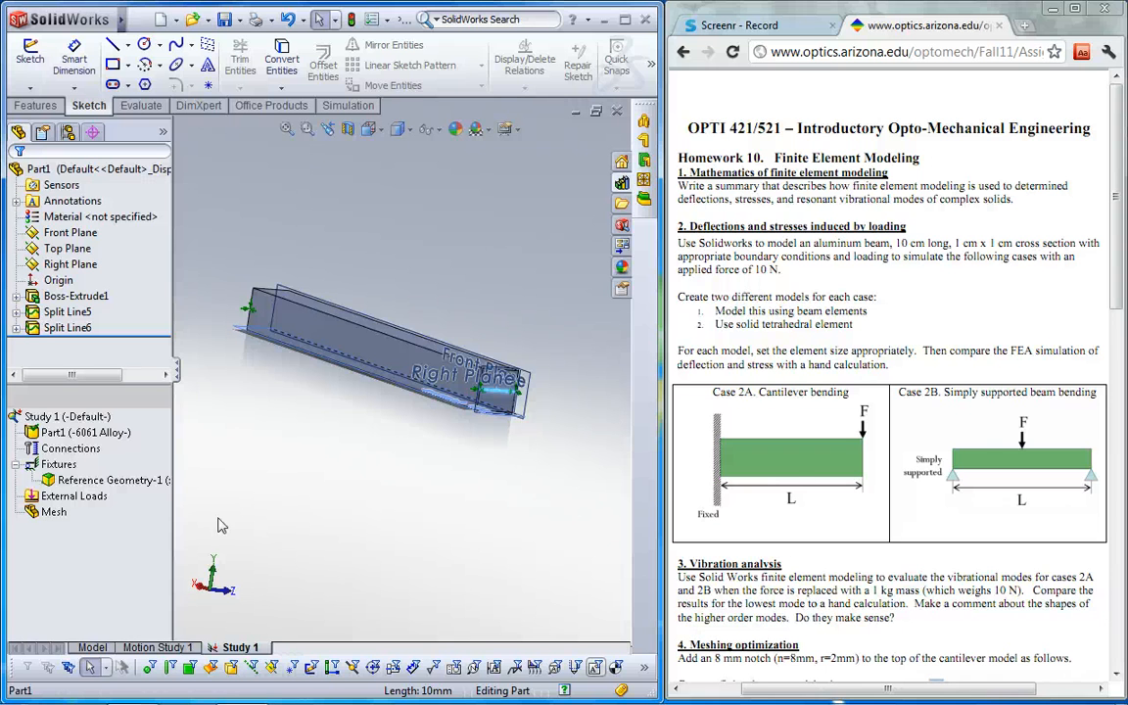
click(73, 496)
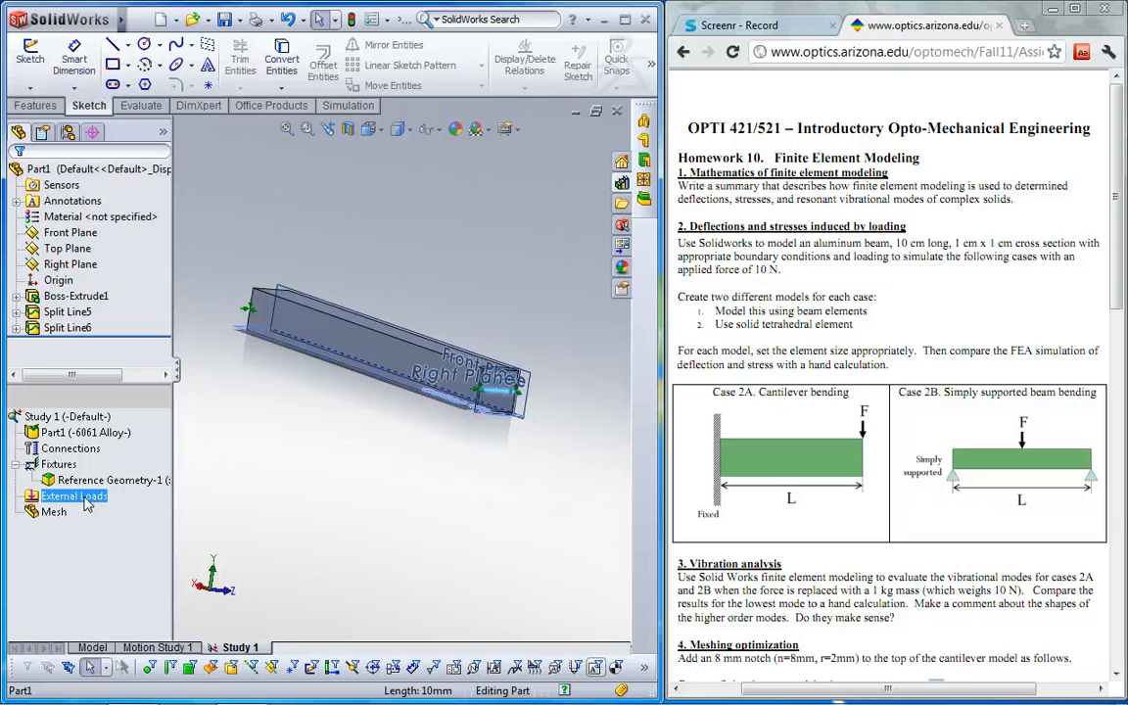
mouse_move(93, 504)
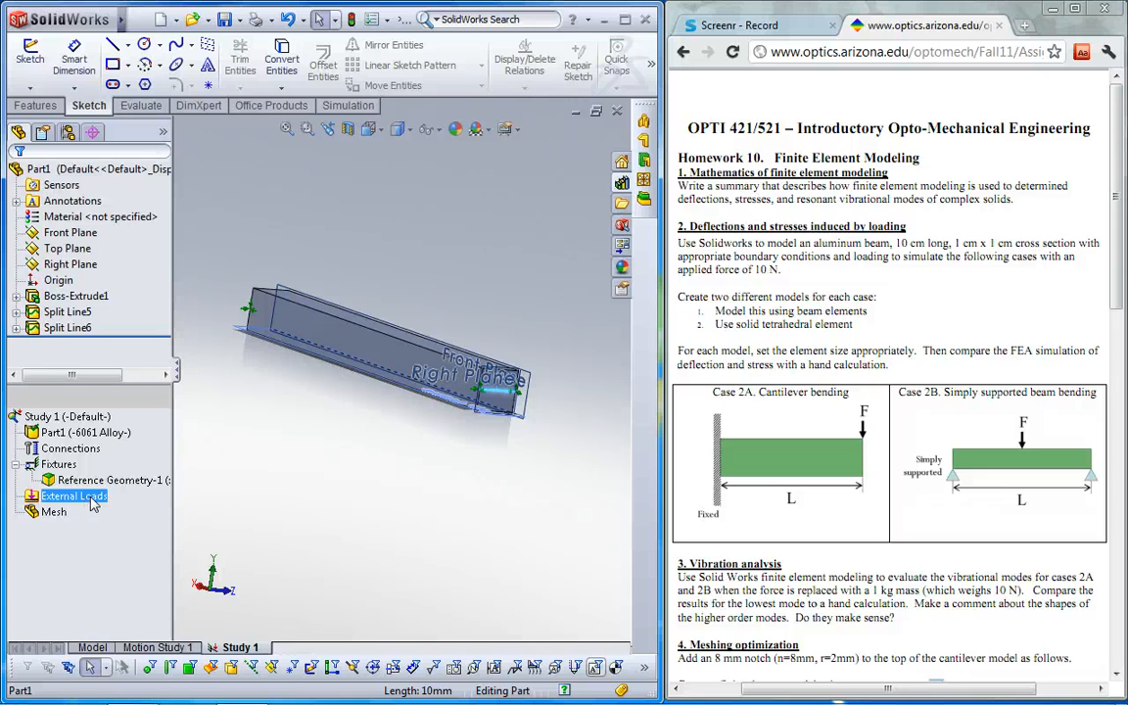
click(54, 513)
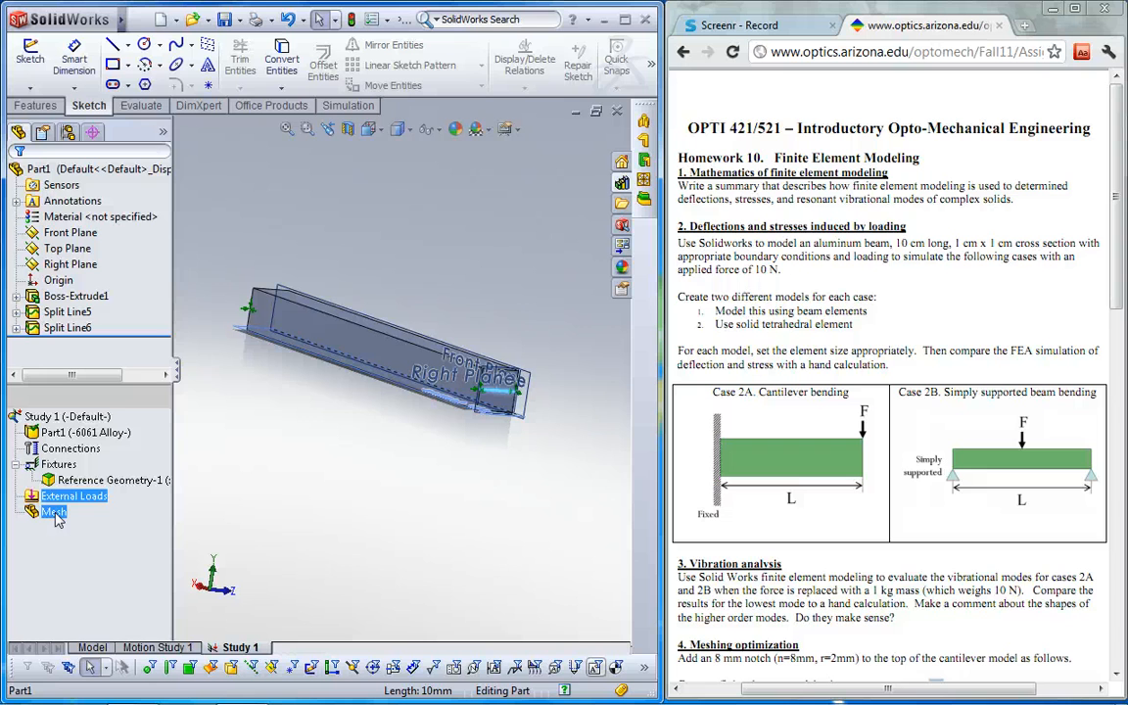